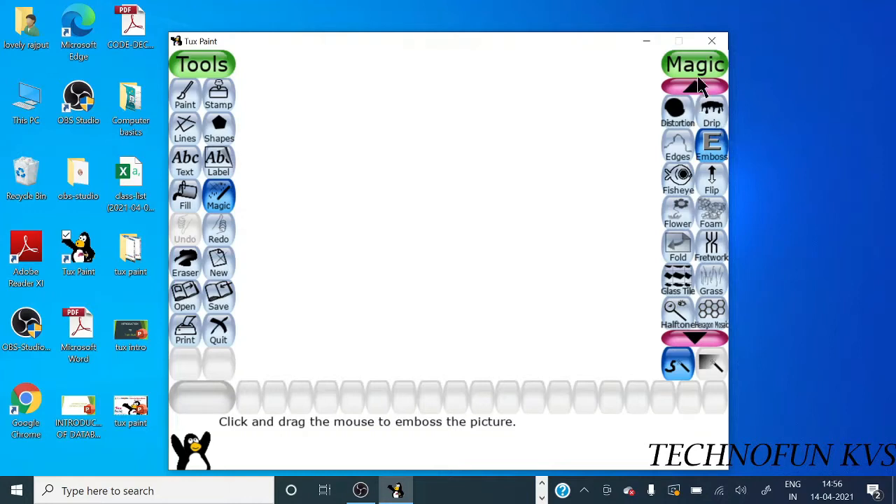
# Step: Page the Magic list back and choose the Calligraphy brush in place of Emboss
pyautogui.click(695, 90)
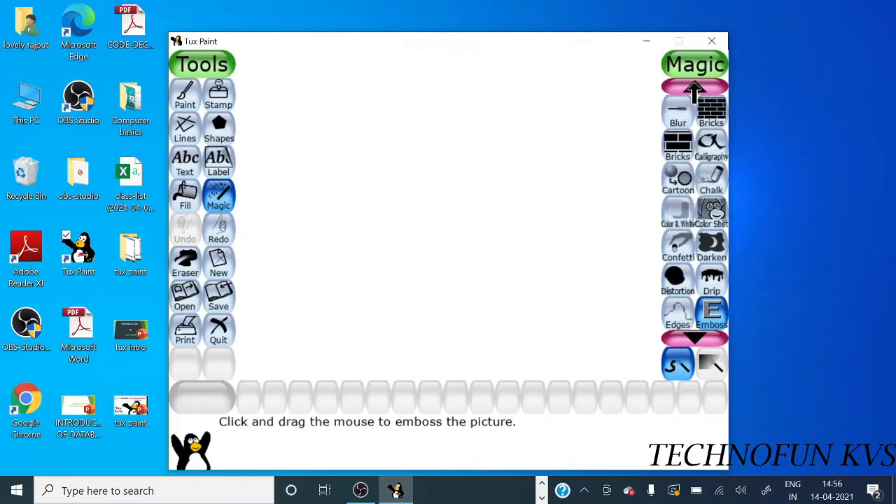
pyautogui.click(711, 144)
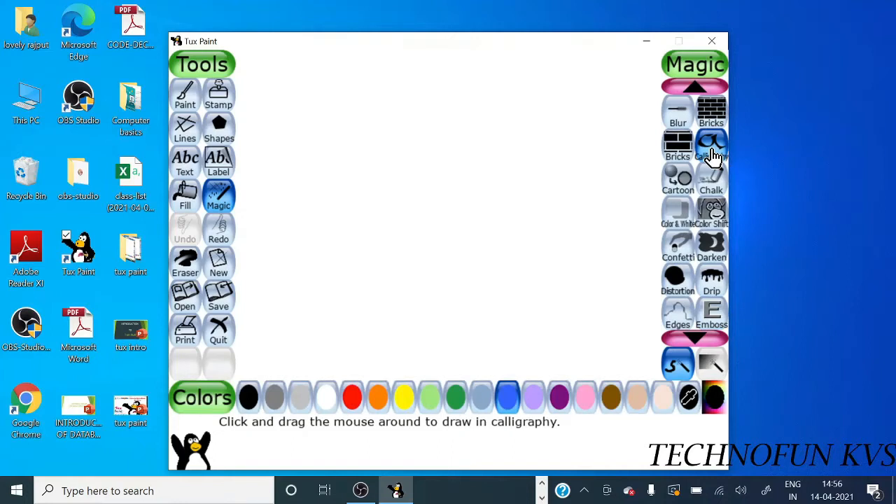
# Step: Write blue calligraphy letter 'a' shapes top-left, to its right and lower left of the canvas
pyautogui.click(712, 147)
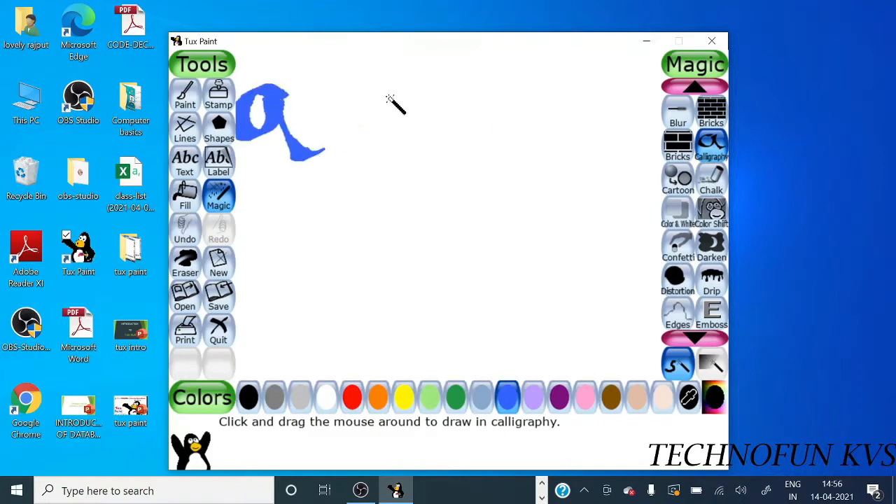
pyautogui.moveTo(392, 95); pyautogui.dragTo(418, 141)
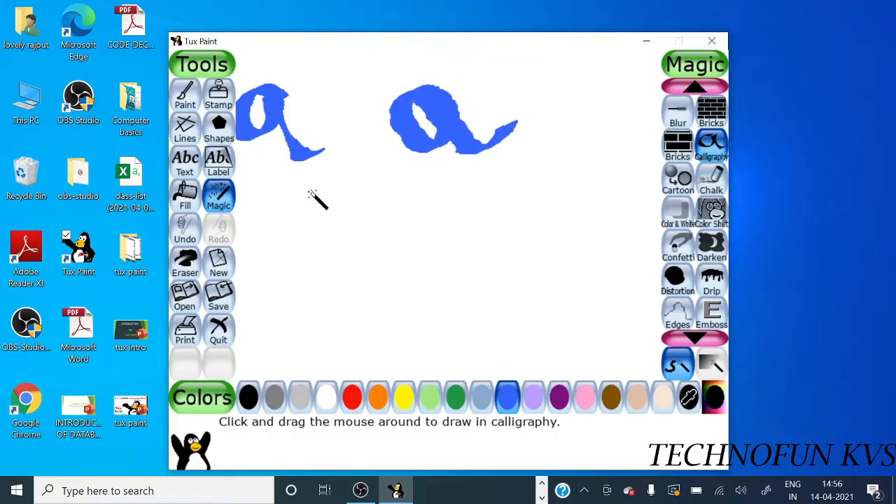
pyautogui.moveTo(315, 197); pyautogui.dragTo(420, 283)
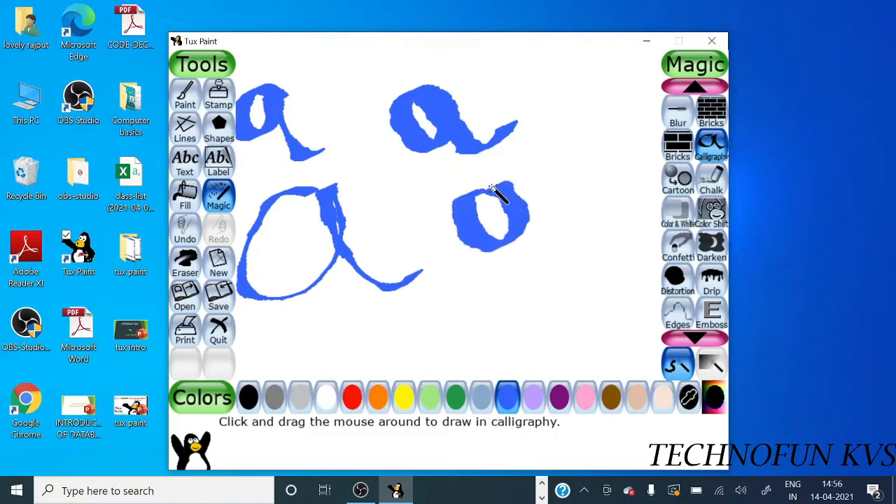
pyautogui.moveTo(490, 211); pyautogui.dragTo(574, 224)
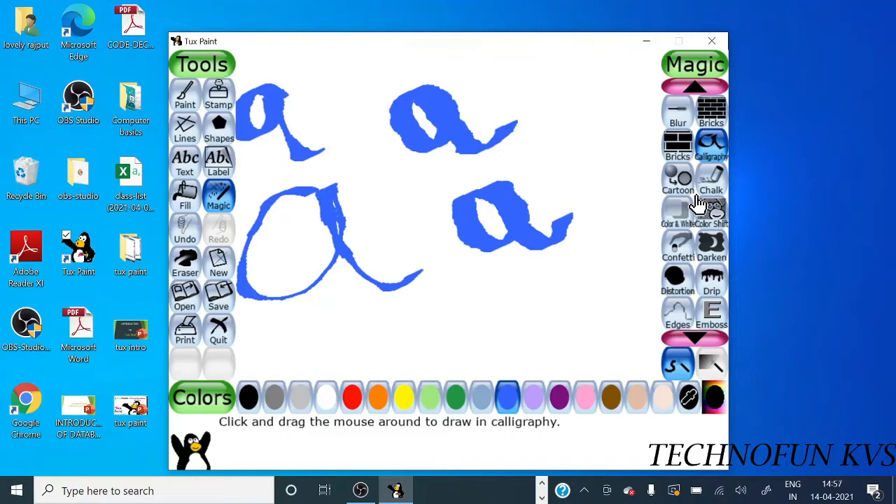
pyautogui.moveTo(721, 146)
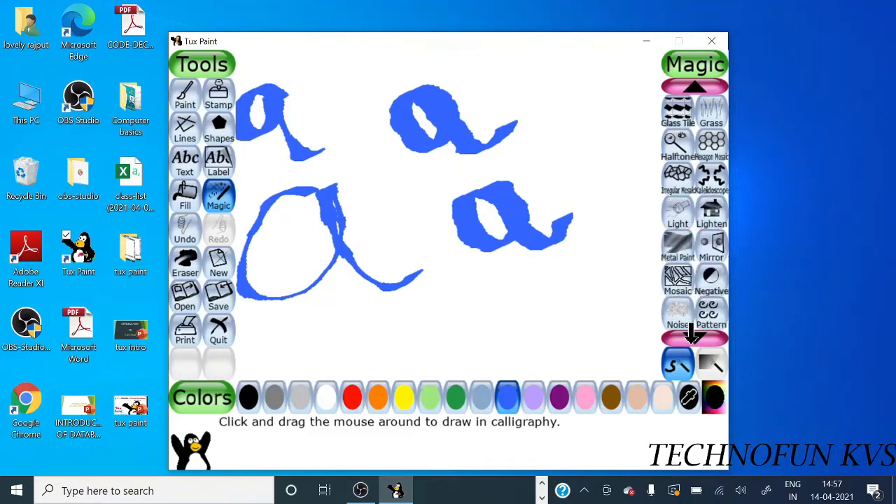
# Step: Brush the Mosaic effect over the upper letter and the space to its right, then clear the canvas
pyautogui.click(678, 278)
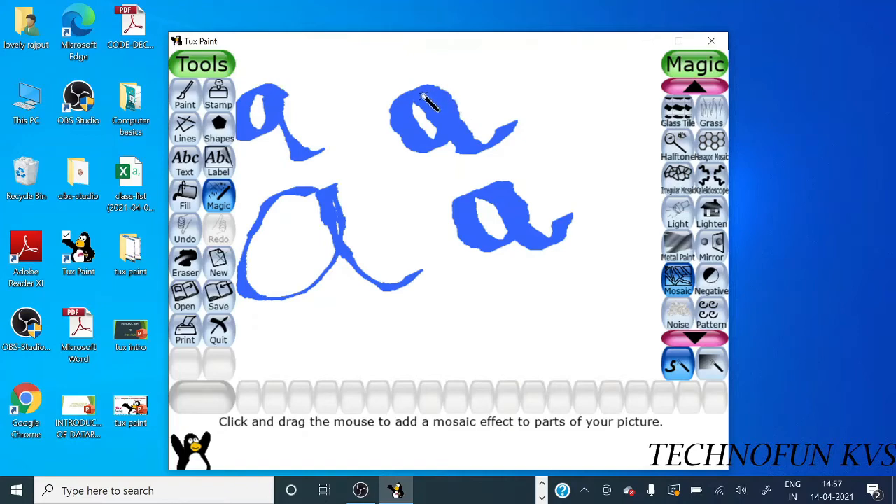
pyautogui.moveTo(409, 109)
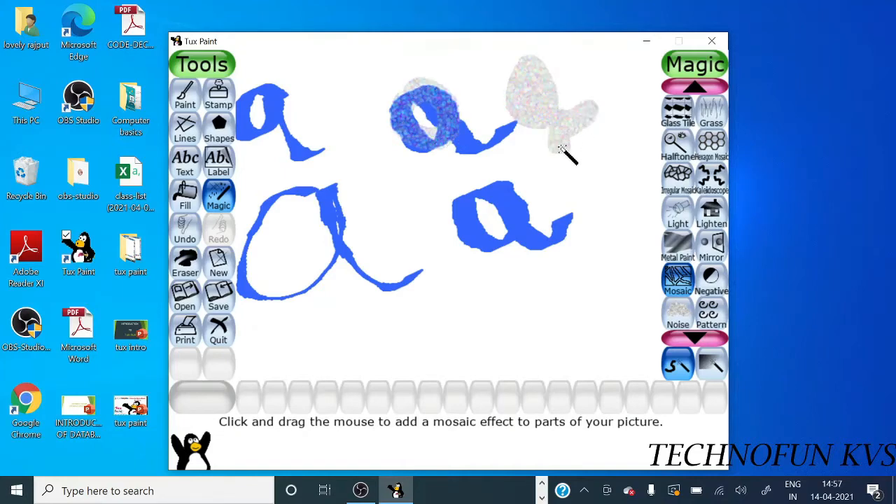
pyautogui.moveTo(563, 147); pyautogui.dragTo(572, 70)
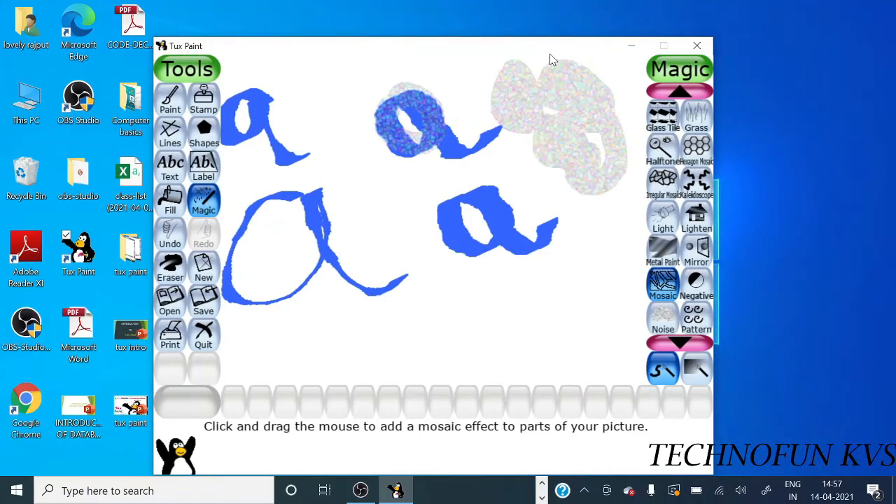
pyautogui.click(169, 235)
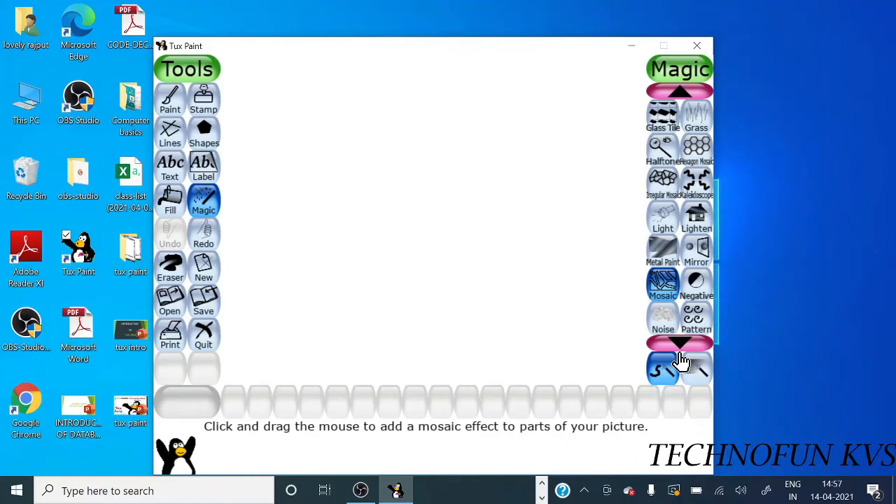
pyautogui.moveTo(697, 213)
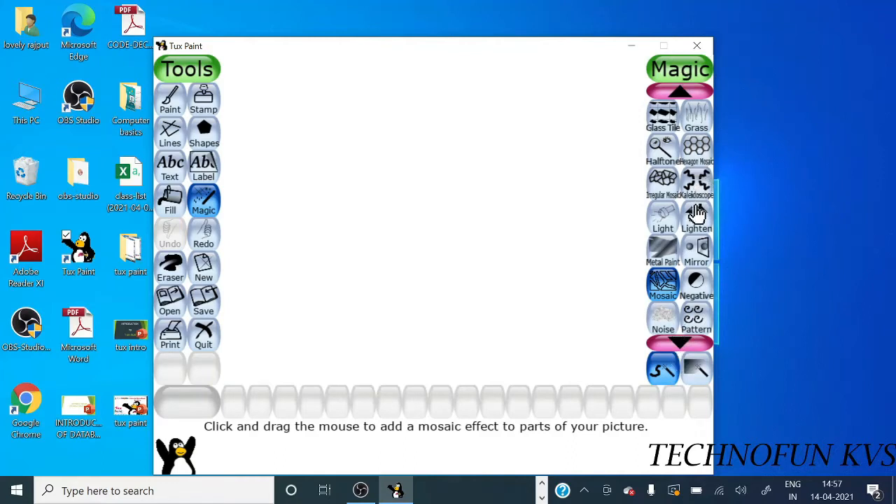
pyautogui.moveTo(701, 203)
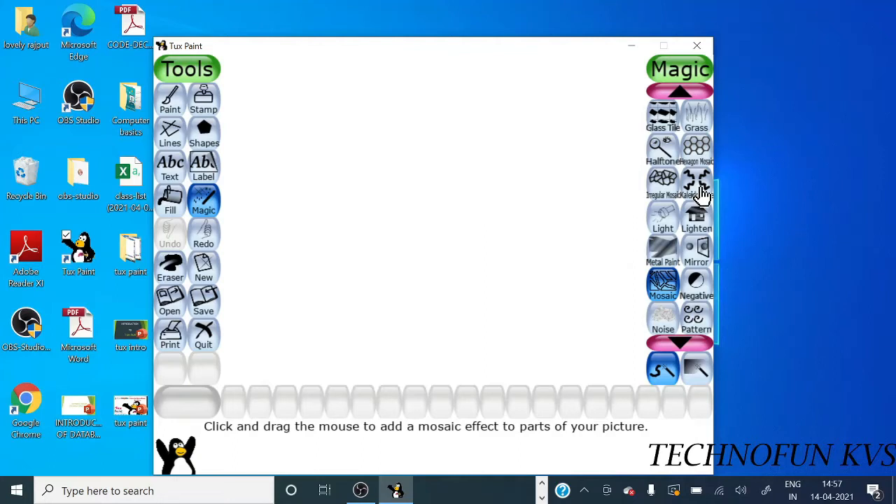
# Step: Choose the Kaleidoscope brush to draw mirrored blue curves on both sides
pyautogui.click(698, 182)
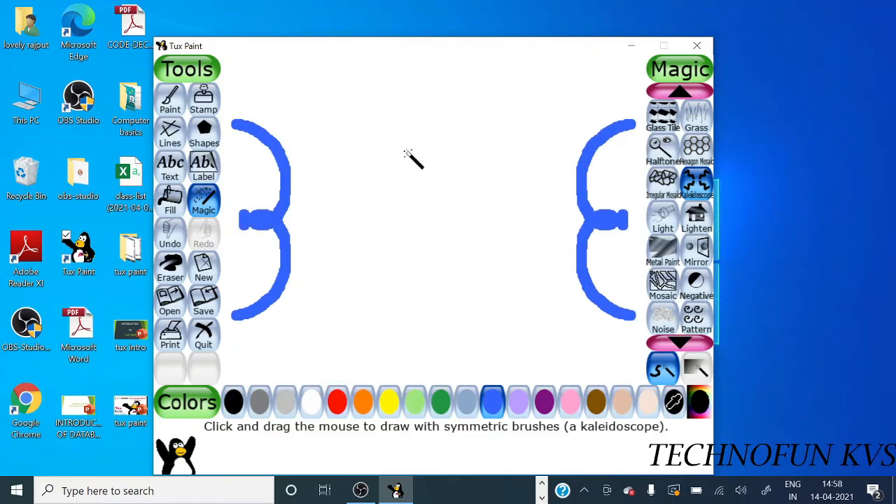
pyautogui.moveTo(418, 157)
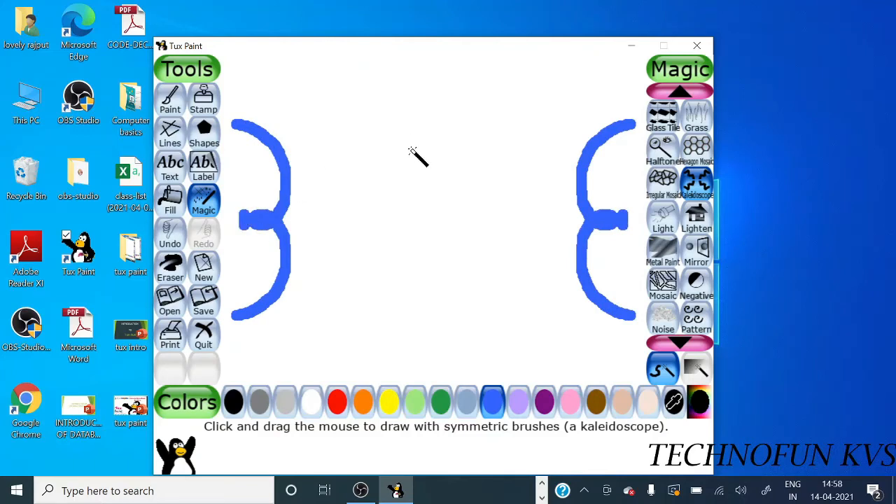
pyautogui.moveTo(447, 166)
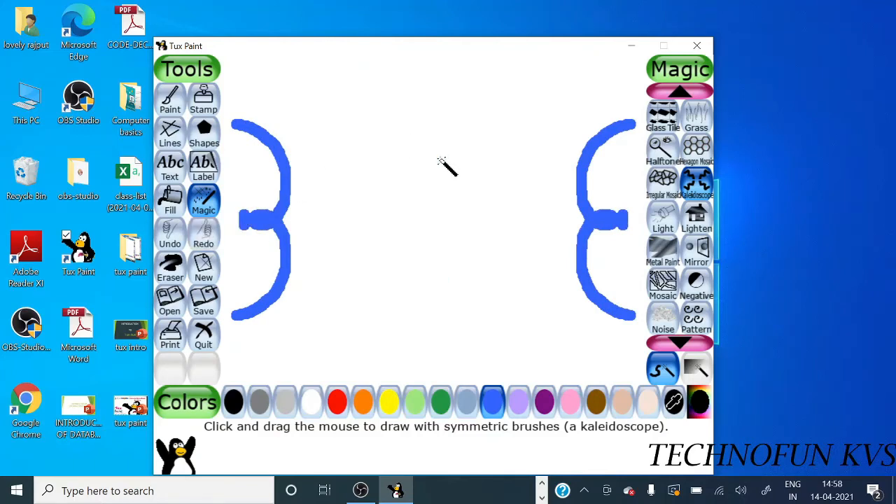
# Step: Undo the curves and draw a symmetric blue butterfly: scalloped arcs, wings and body, antennae and tail
pyautogui.click(170, 235)
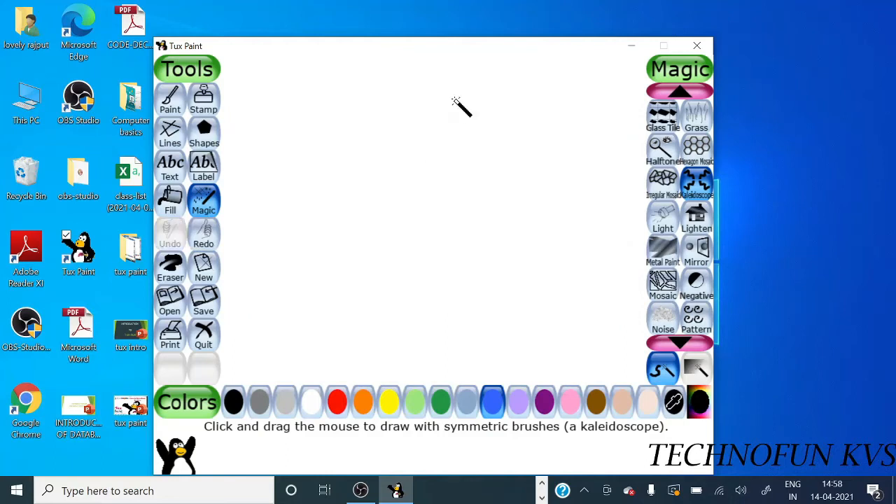
pyautogui.moveTo(455, 105); pyautogui.dragTo(532, 157)
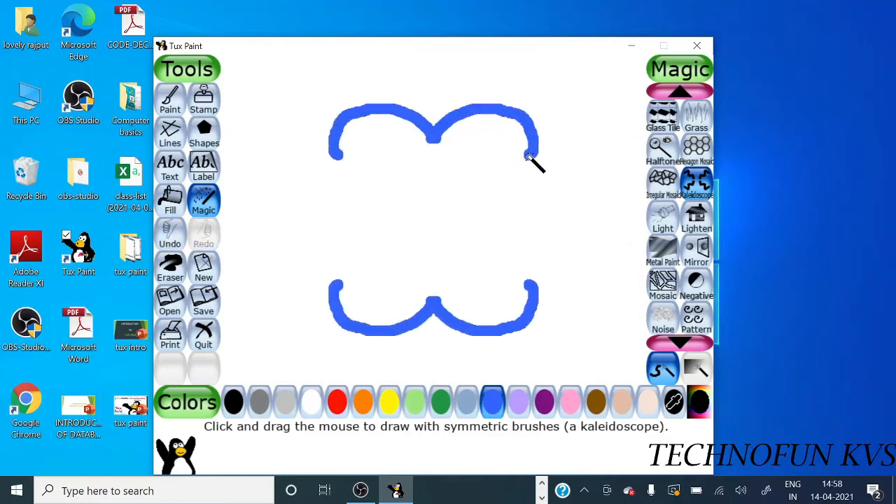
pyautogui.moveTo(533, 161); pyautogui.dragTo(483, 179)
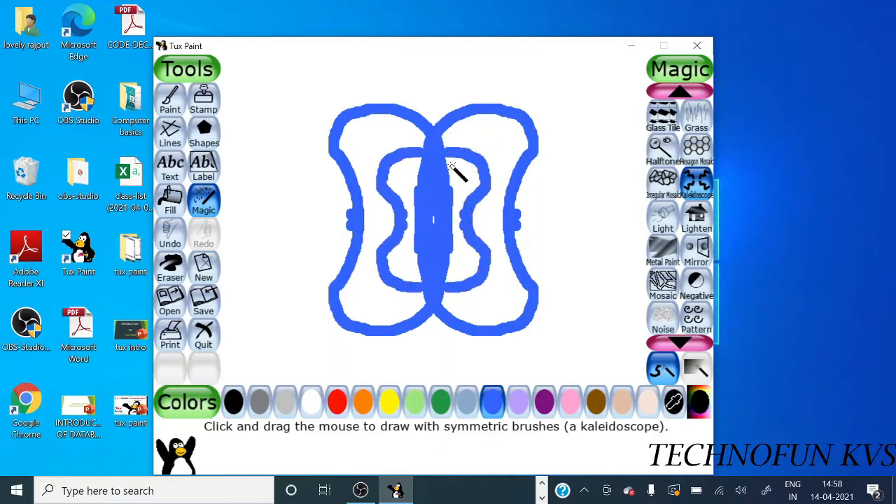
pyautogui.moveTo(451, 168); pyautogui.dragTo(435, 112)
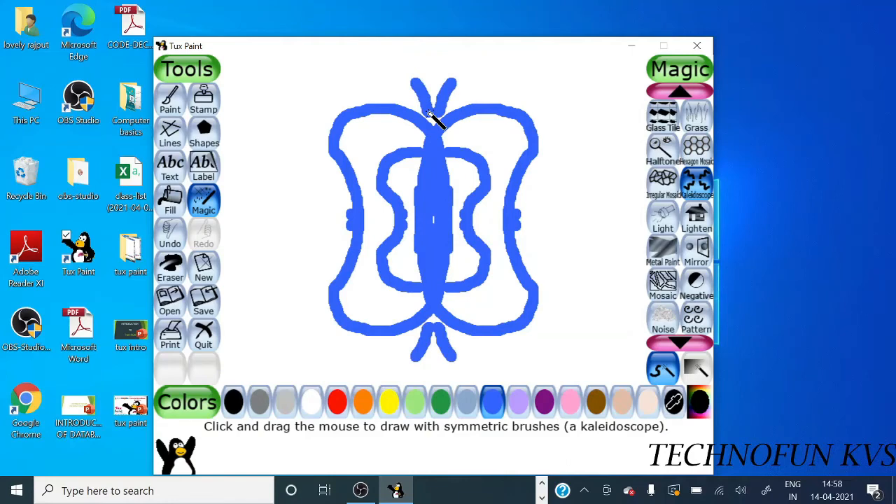
pyautogui.moveTo(617, 208)
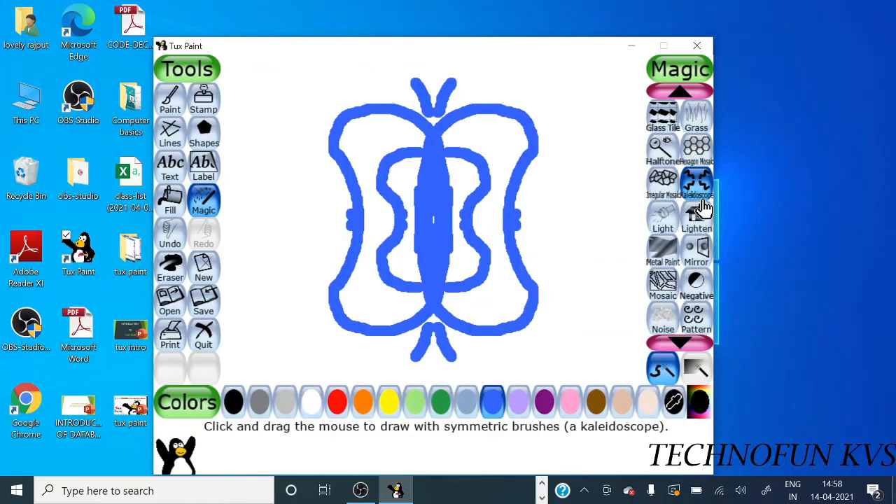
pyautogui.moveTo(711, 231)
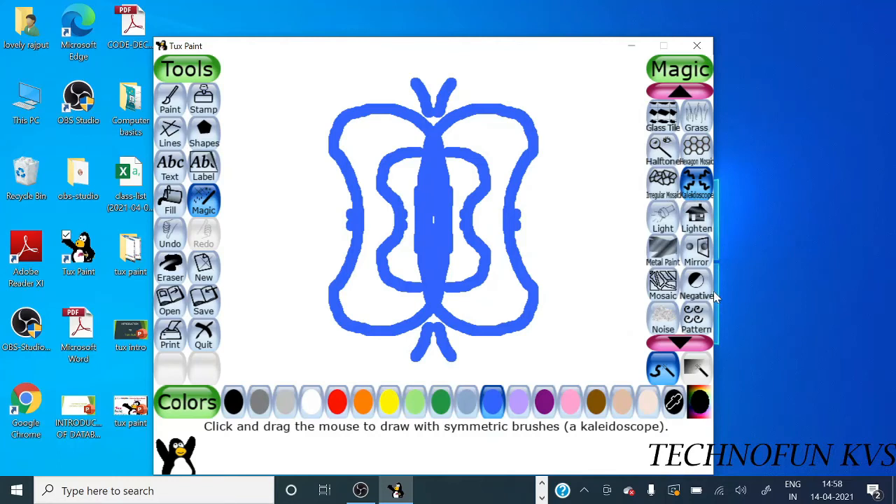
pyautogui.moveTo(676, 329)
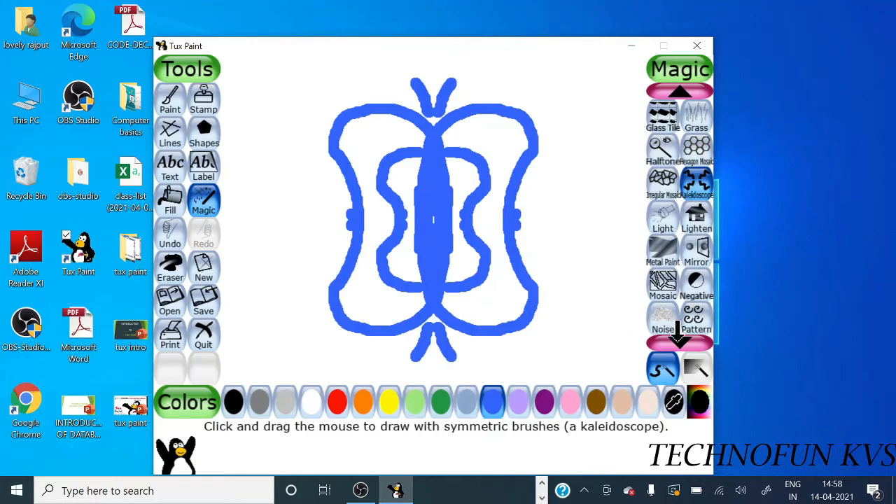
pyautogui.moveTo(693, 322)
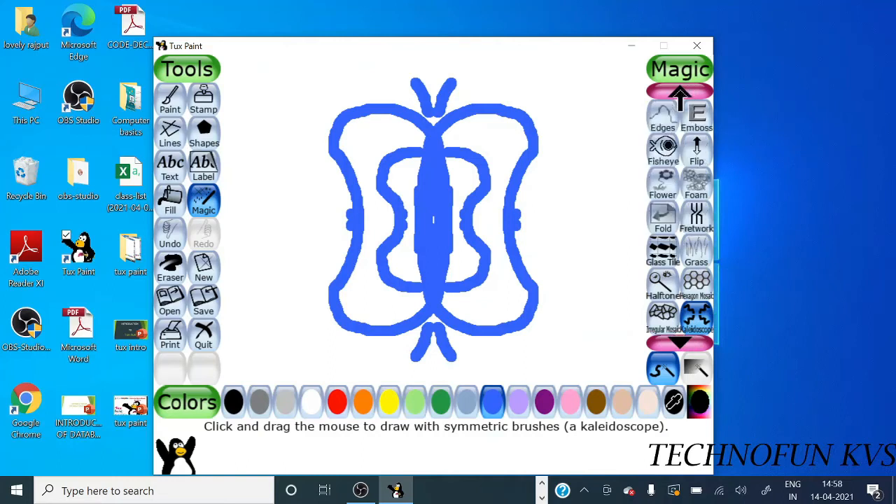
# Step: Brush Emboss across the top, upper wings, middle and lower wings, greying all but the bottom
pyautogui.click(698, 117)
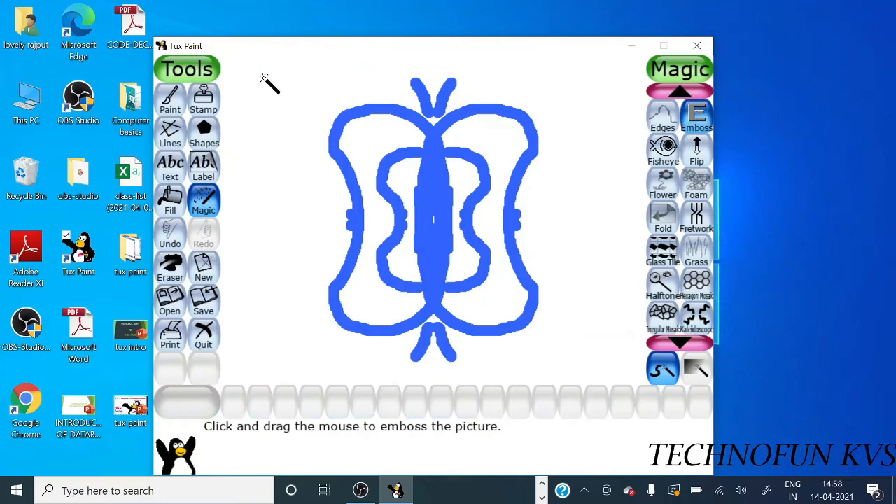
pyautogui.moveTo(269, 84); pyautogui.dragTo(588, 77)
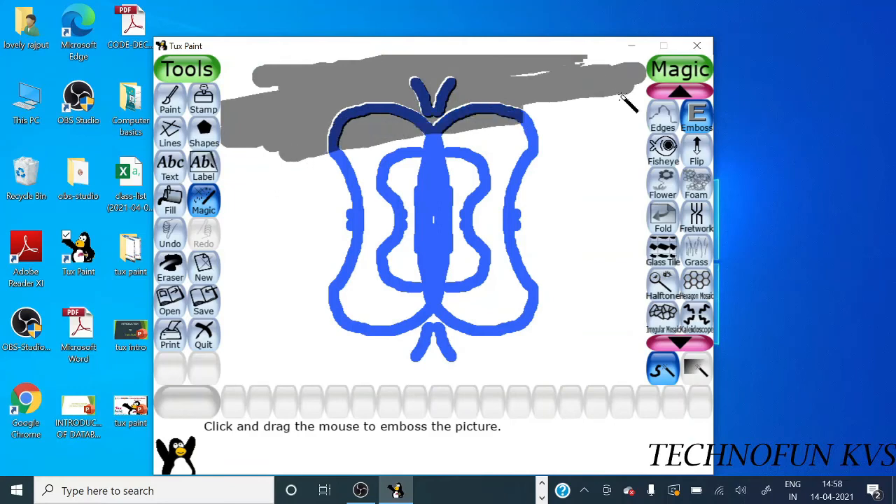
pyautogui.moveTo(624, 106); pyautogui.dragTo(255, 221)
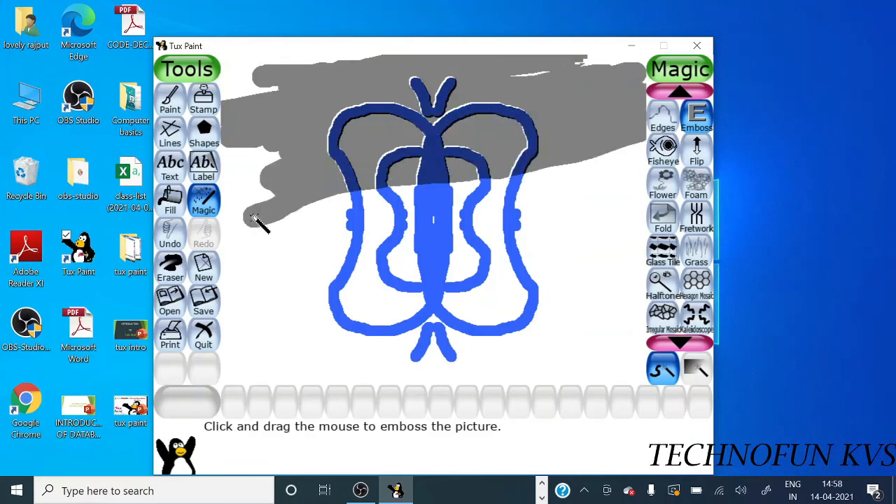
pyautogui.moveTo(259, 221); pyautogui.dragTo(378, 238)
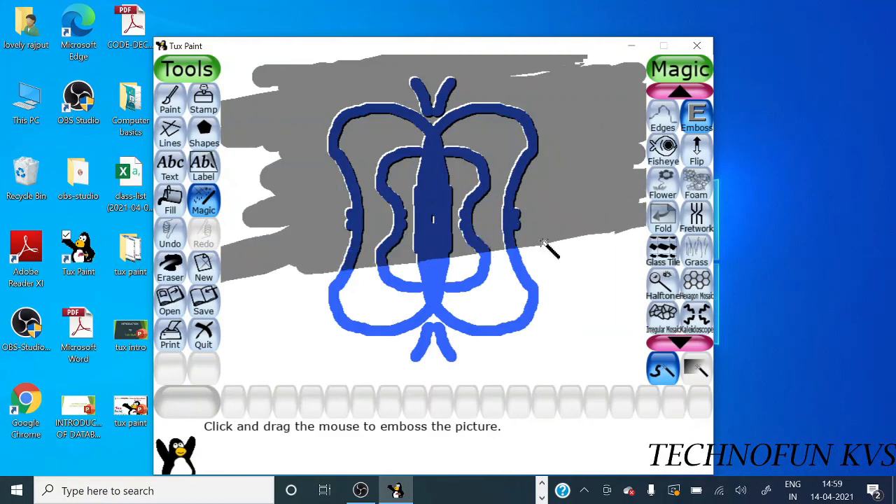
pyautogui.moveTo(549, 249); pyautogui.dragTo(515, 315)
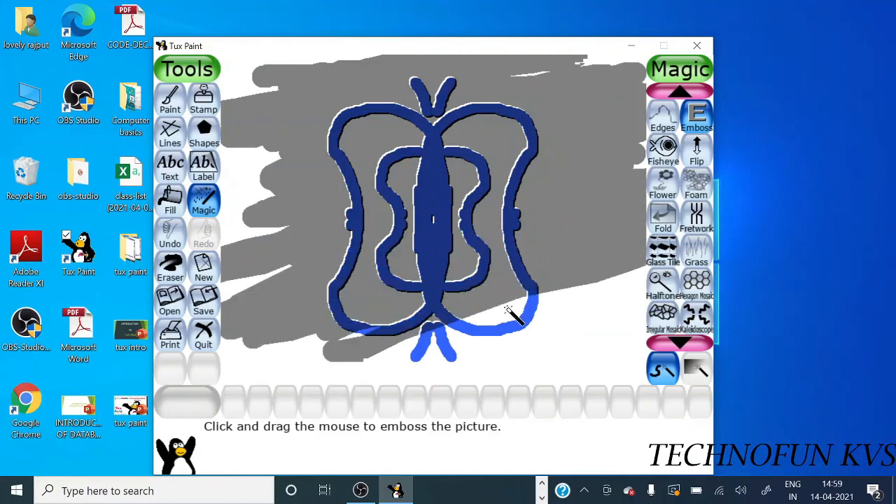